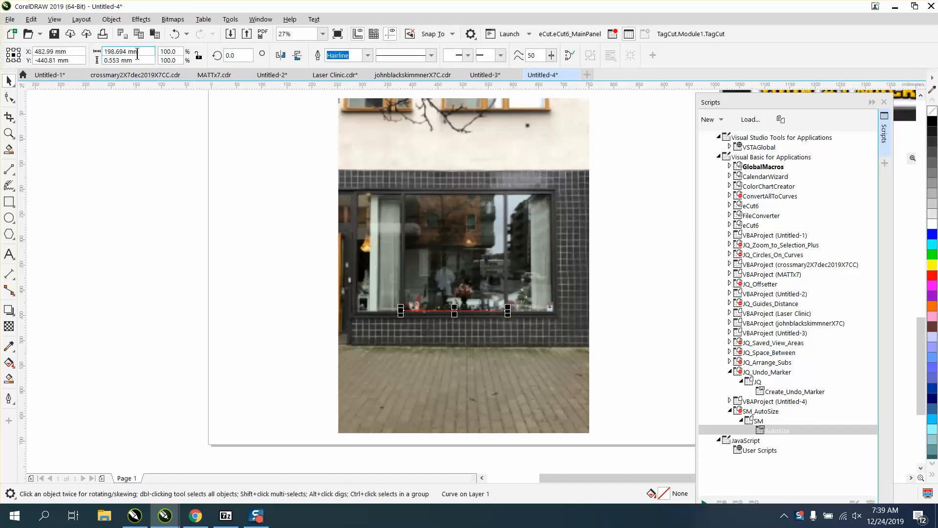
{"action": "mouse_move", "coordinate": [127, 55]}
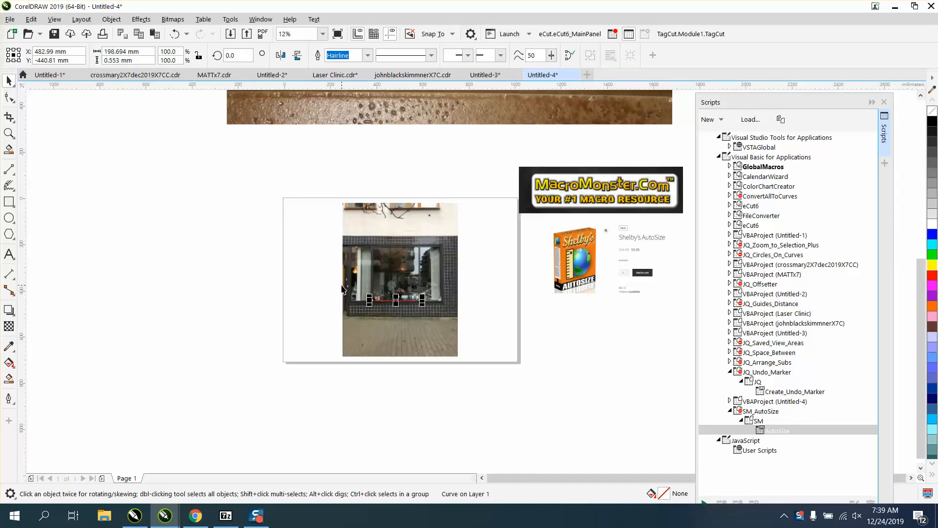
{"action": "mouse_move", "coordinate": [512, 231]}
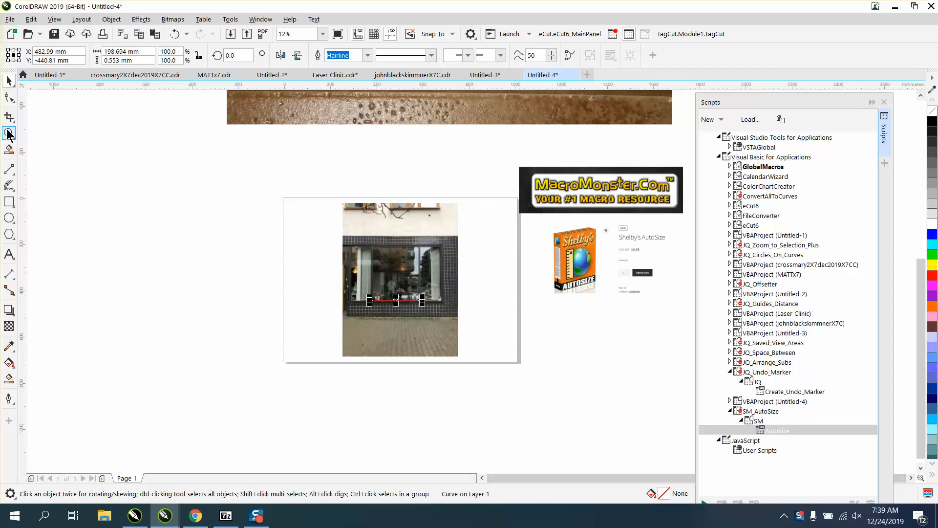
- Run the AutoSize macro on the storefront photo and line, applying a 2000 mm length
{"action": "left_click", "coordinate": [9, 133]}
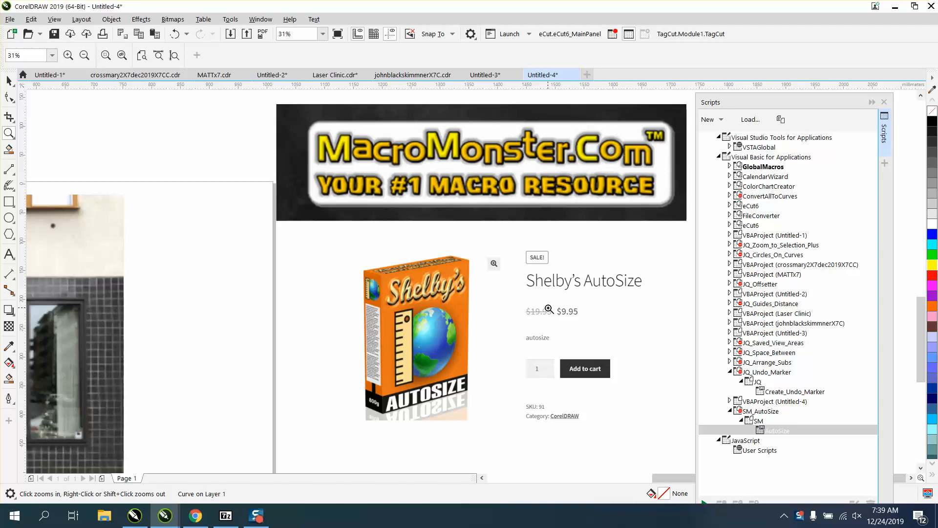
{"action": "mouse_move", "coordinate": [142, 270]}
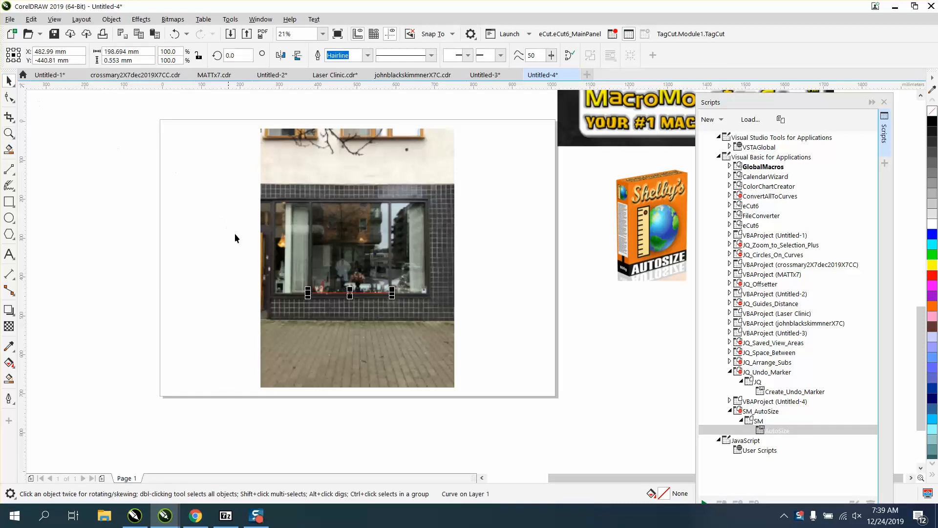
{"action": "mouse_move", "coordinate": [359, 300]}
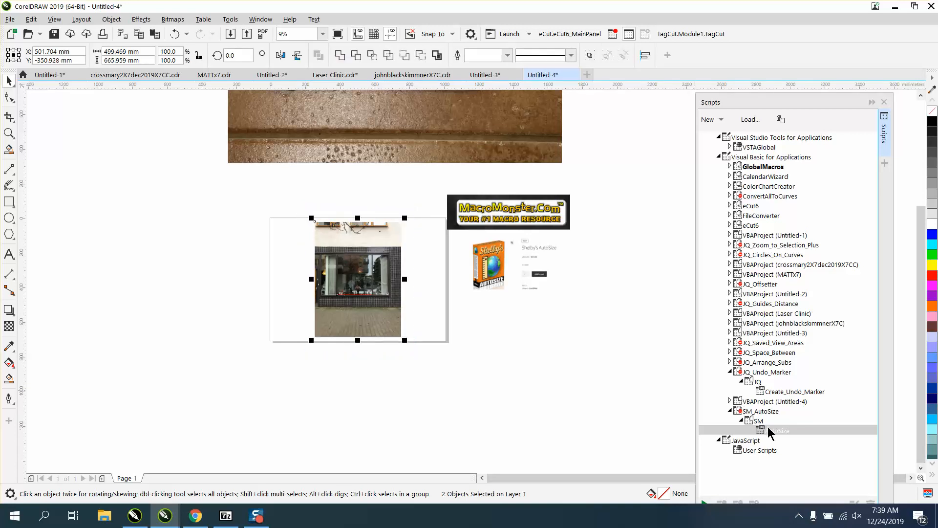
{"action": "double_click", "coordinate": [778, 431]}
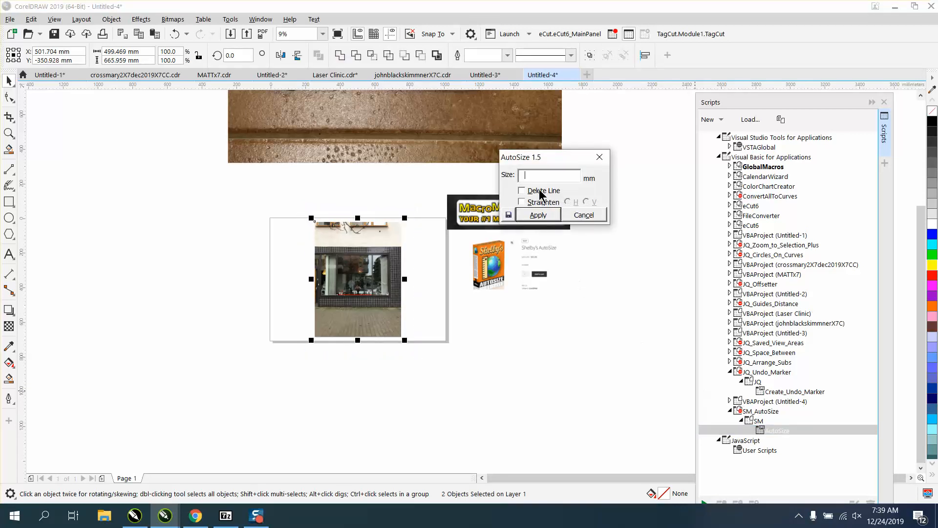
{"action": "type", "text": "2000"}
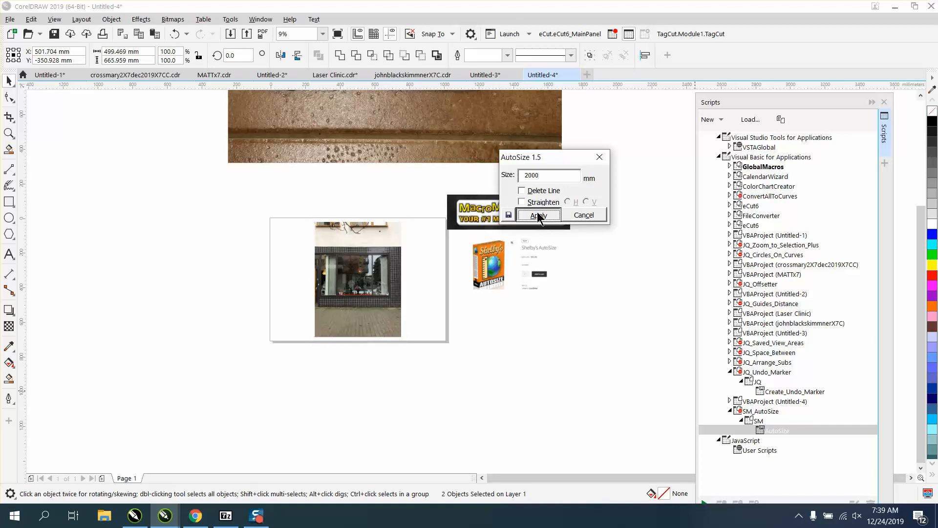
{"action": "left_click", "coordinate": [538, 215]}
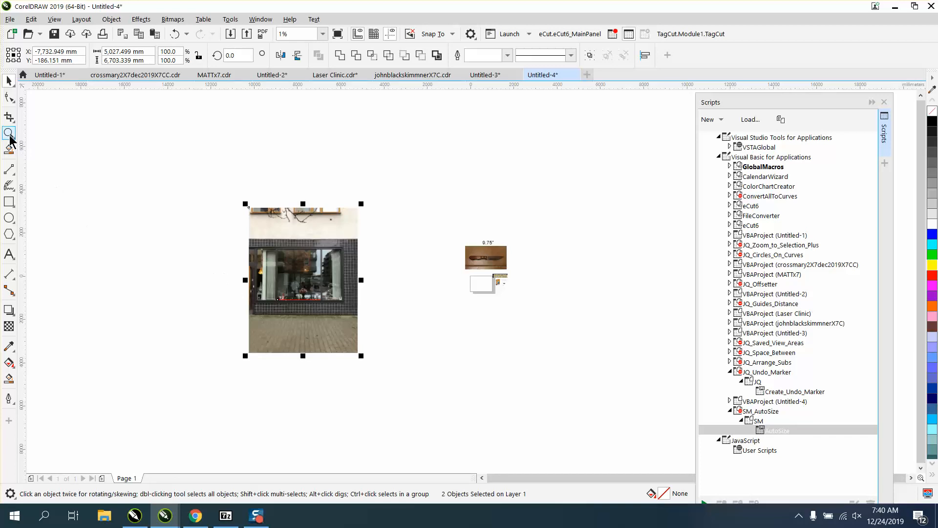
- Zoom out to the enlarged storefront photo and drag it to the left
{"action": "left_click", "coordinate": [9, 132]}
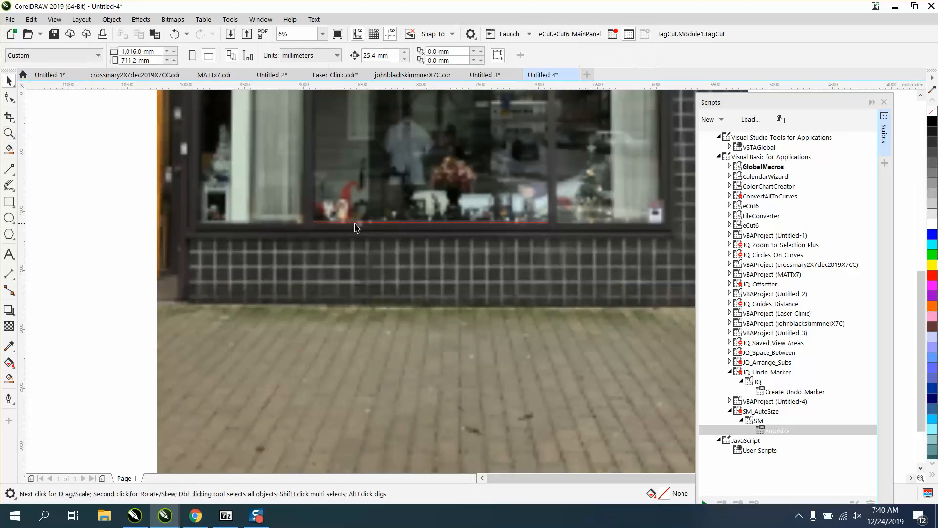
{"action": "mouse_move", "coordinate": [339, 233]}
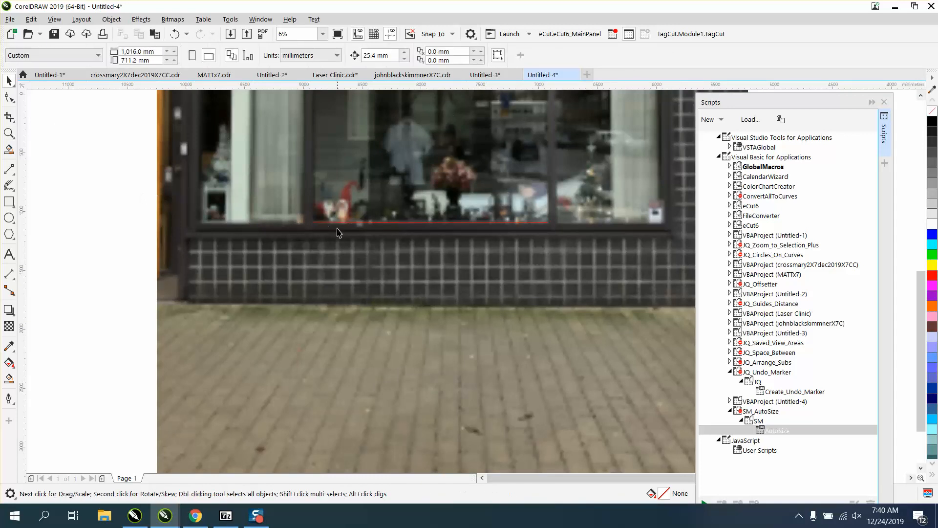
{"action": "left_click", "coordinate": [359, 222]}
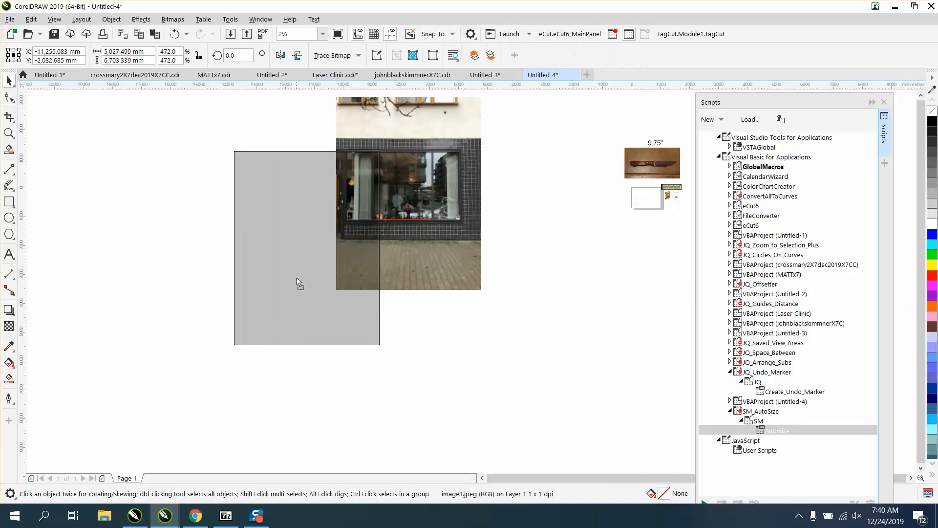
{"action": "left_click_drag", "start_coordinate": [408, 219], "coordinate": [252, 241]}
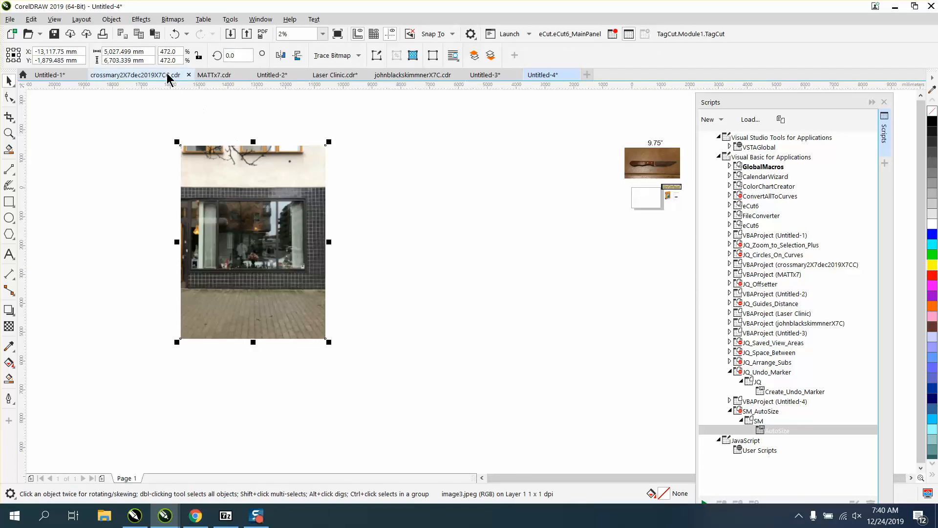
{"action": "mouse_move", "coordinate": [198, 55]}
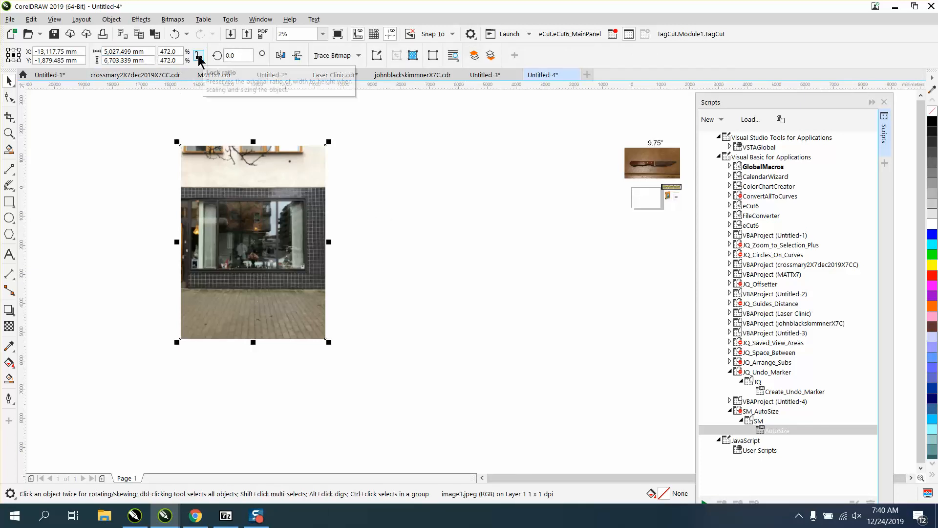
{"action": "mouse_move", "coordinate": [198, 55]}
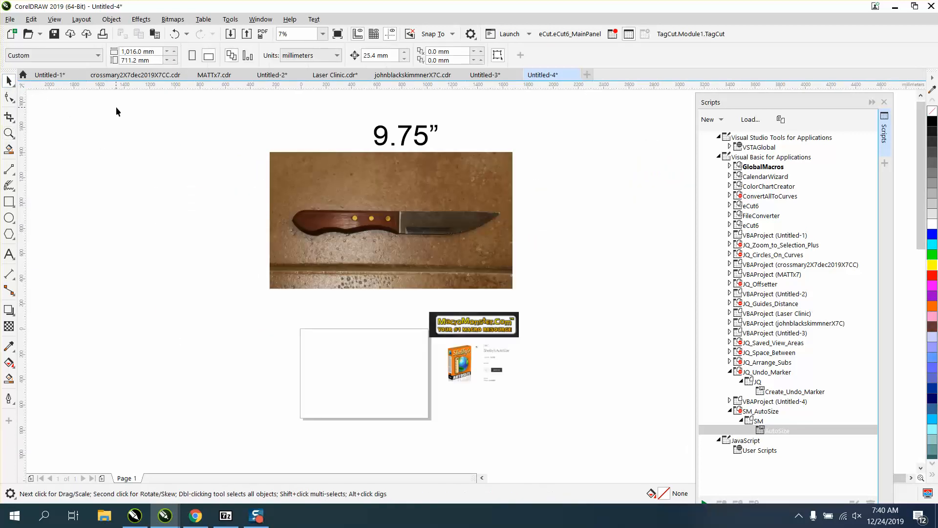
- Set the document units to inches and select the knife photo
{"action": "left_click", "coordinate": [337, 55]}
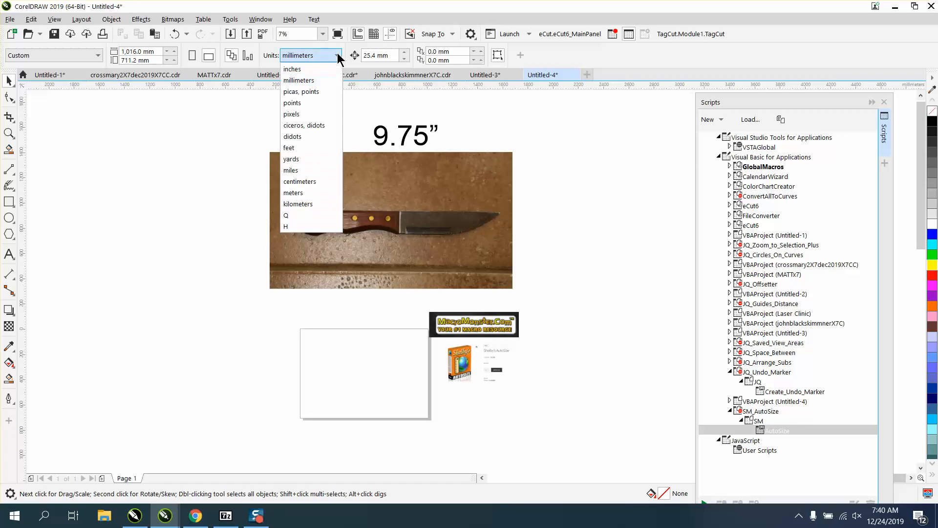
{"action": "left_click", "coordinate": [292, 68]}
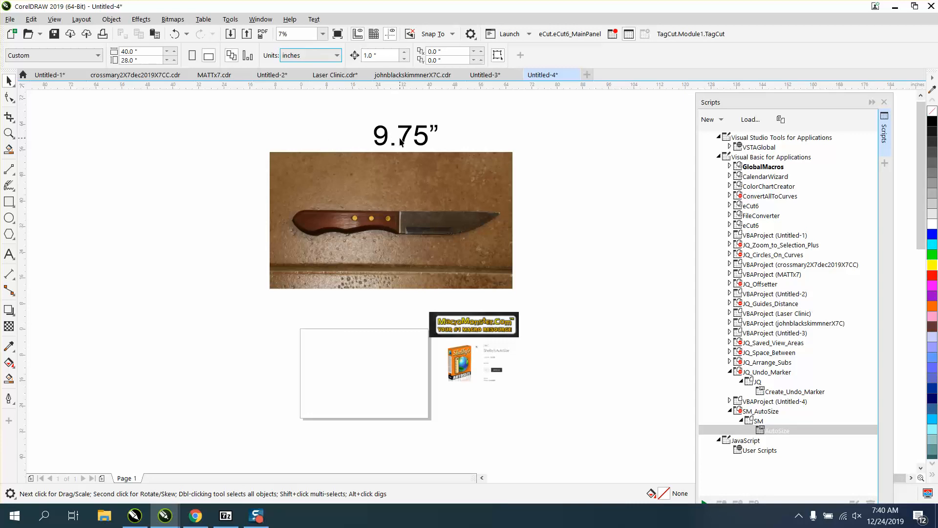
{"action": "left_click", "coordinate": [391, 220]}
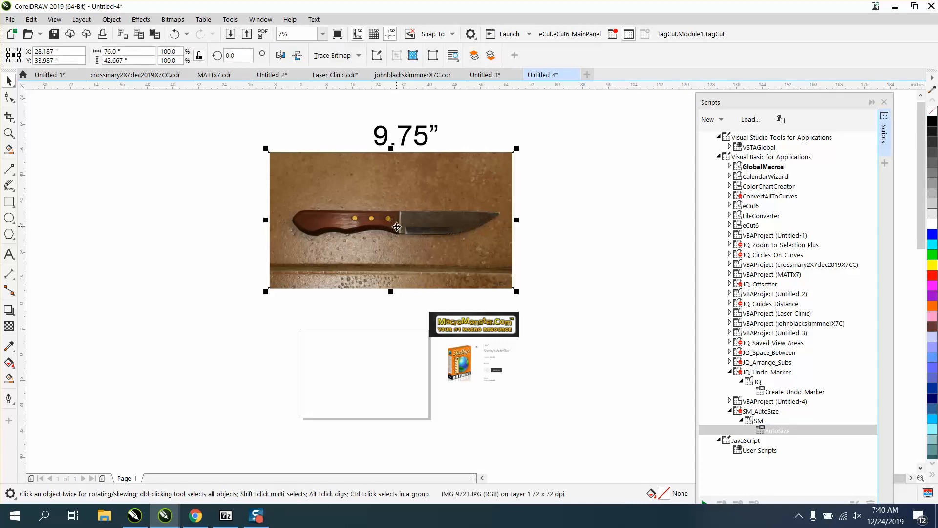
{"action": "left_click", "coordinate": [126, 51]}
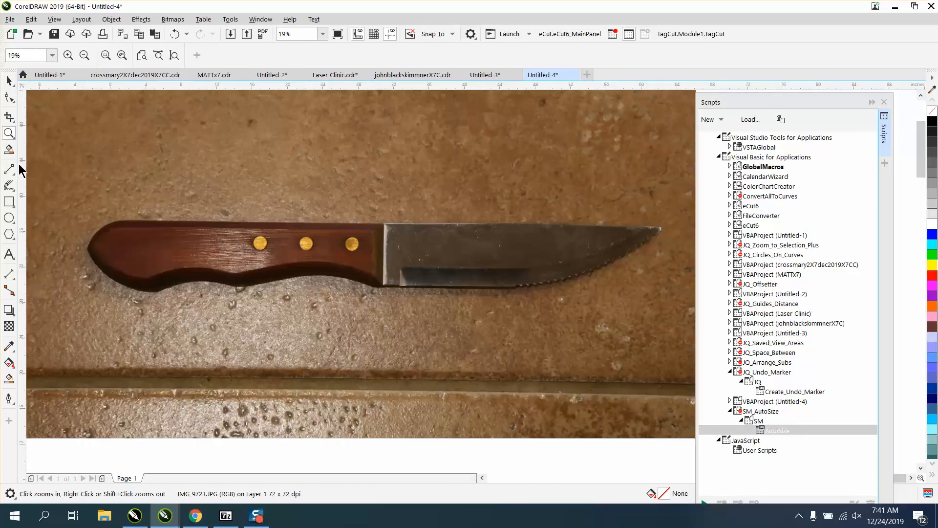
- Draw a 2-point line from the handle end to the blade tip
{"action": "left_click", "coordinate": [9, 169]}
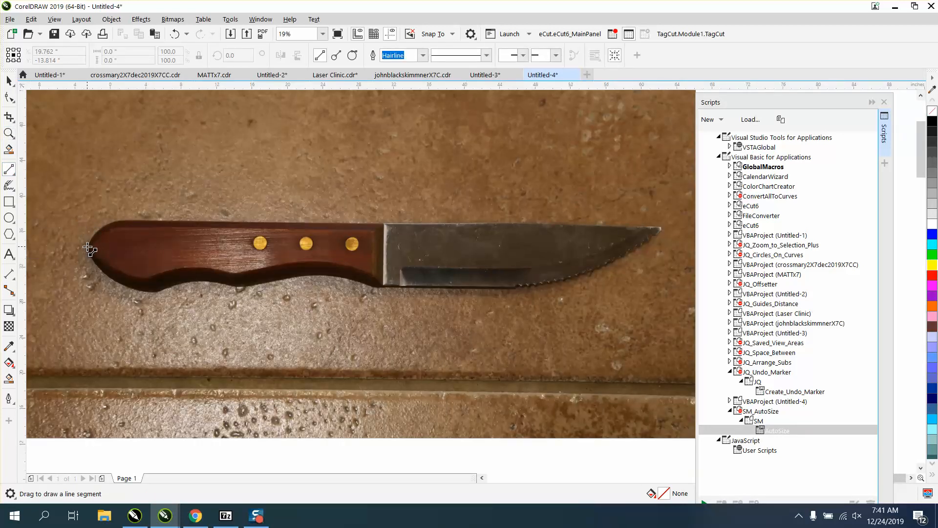
{"action": "left_click_drag", "start_coordinate": [90, 248], "coordinate": [661, 264]}
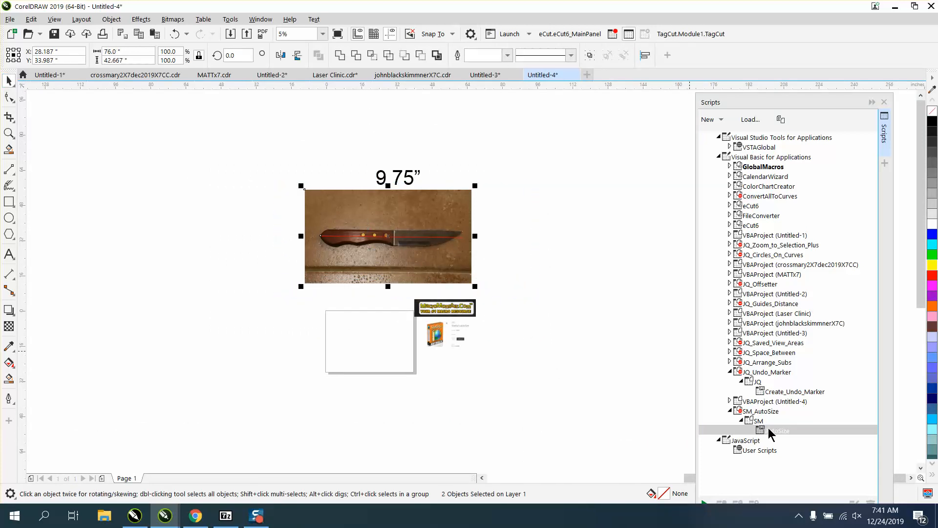
- Run the AutoSize macro on the knife line and photo with a 9.75-inch length
{"action": "double_click", "coordinate": [773, 430]}
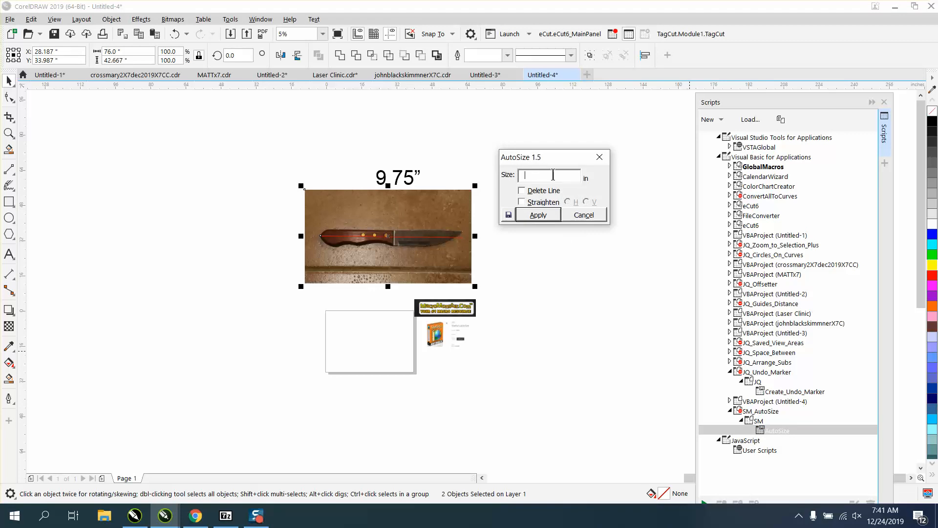
{"action": "type", "text": "9.75"}
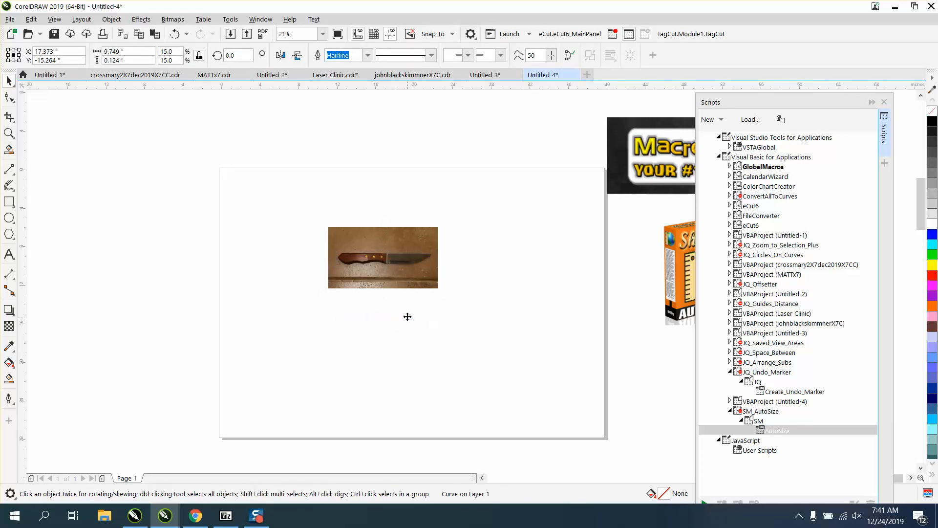
- Zoom in on the knife, type 'Epilog' as text, and drag it onto the handle
{"action": "left_click", "coordinate": [10, 133]}
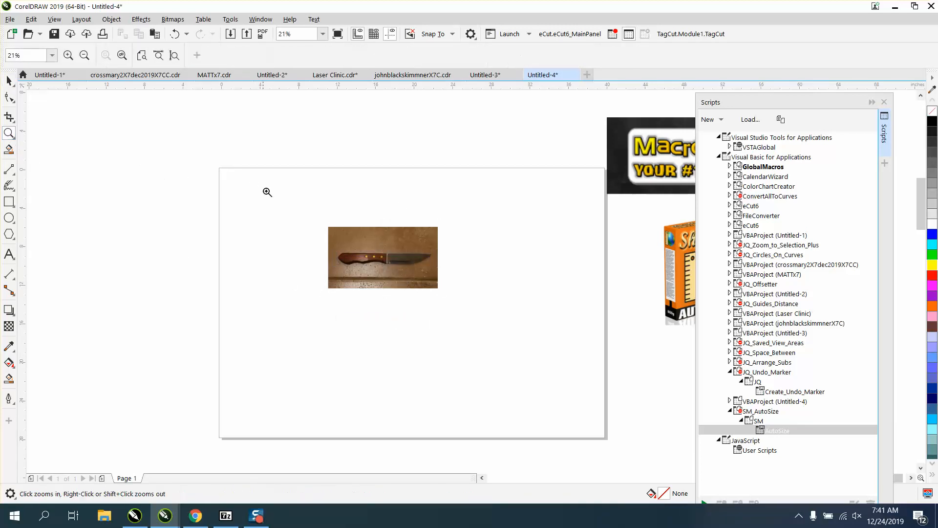
{"action": "left_click", "coordinate": [267, 192]}
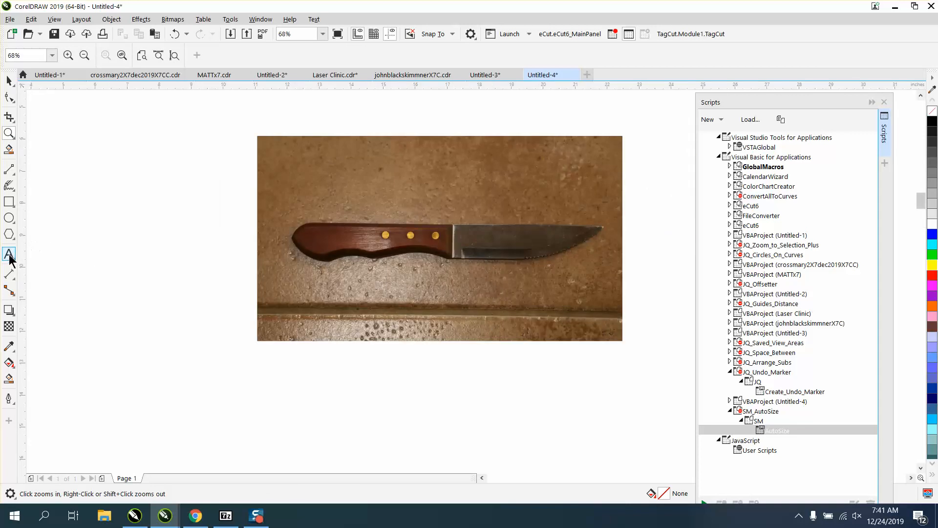
{"action": "left_click", "coordinate": [8, 254]}
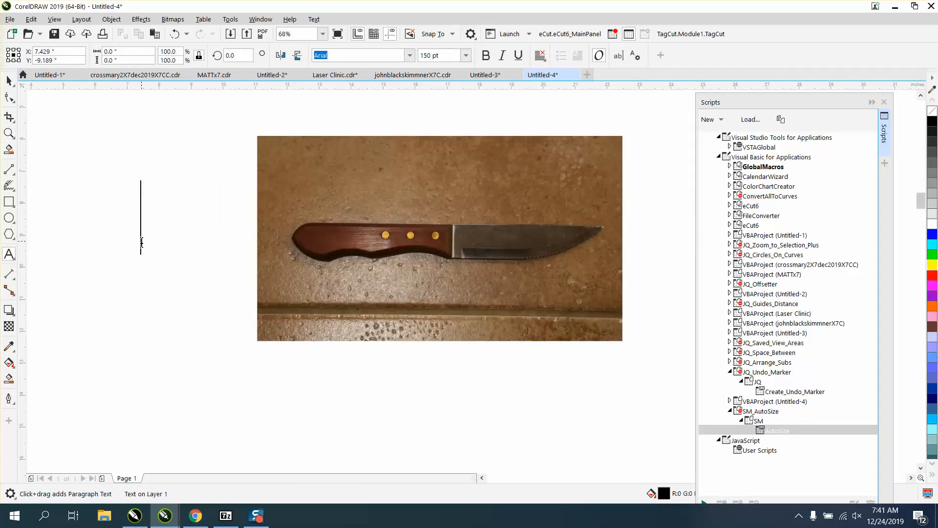
{"action": "type", "text": "Epilog"}
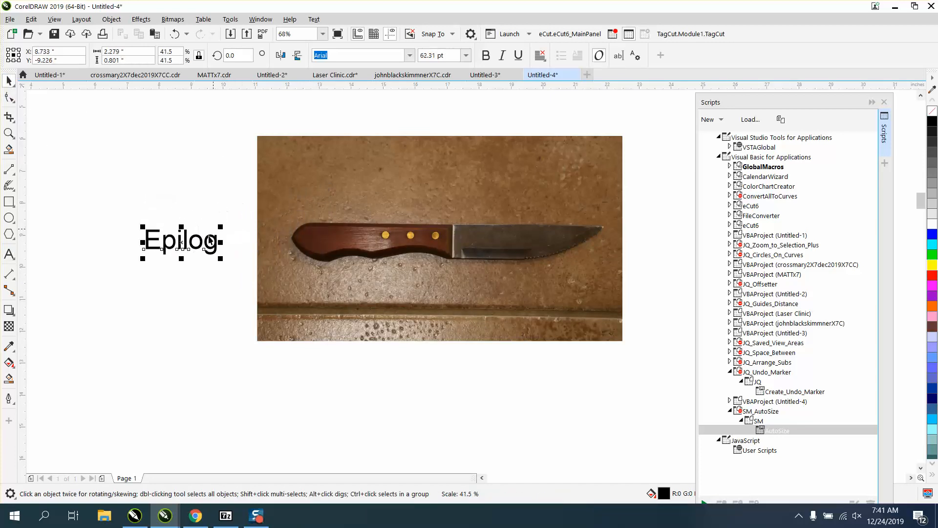
{"action": "left_click_drag", "start_coordinate": [181, 242], "coordinate": [341, 238]}
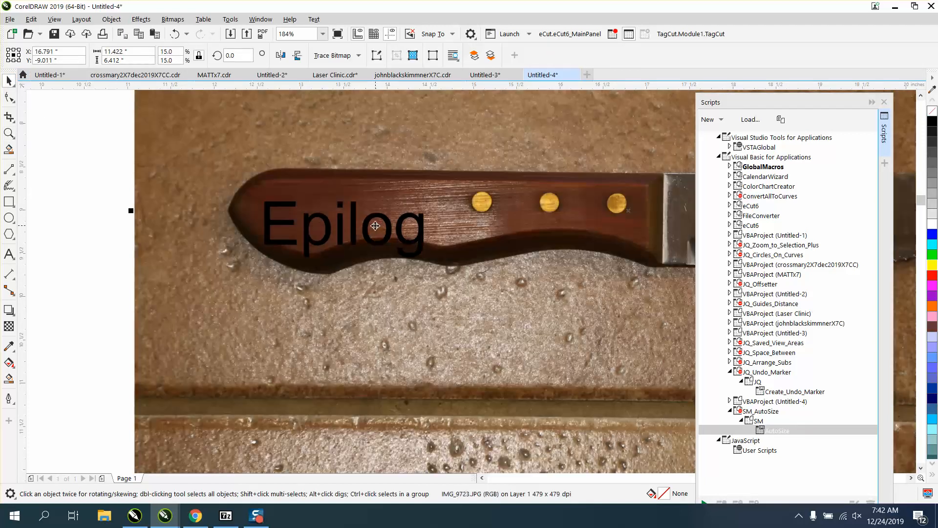
- Select the Epilog text on the knife handle
{"action": "left_click", "coordinate": [341, 224]}
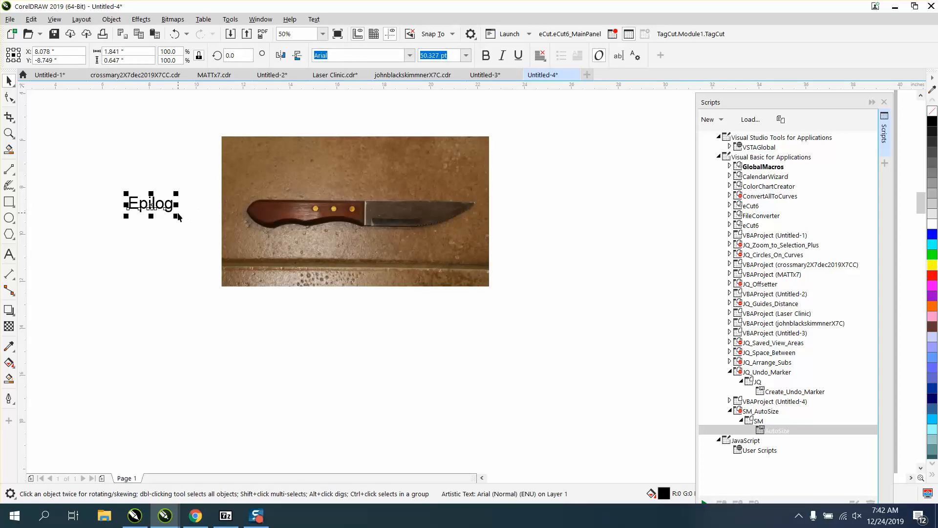
{"action": "mouse_move", "coordinate": [288, 211]}
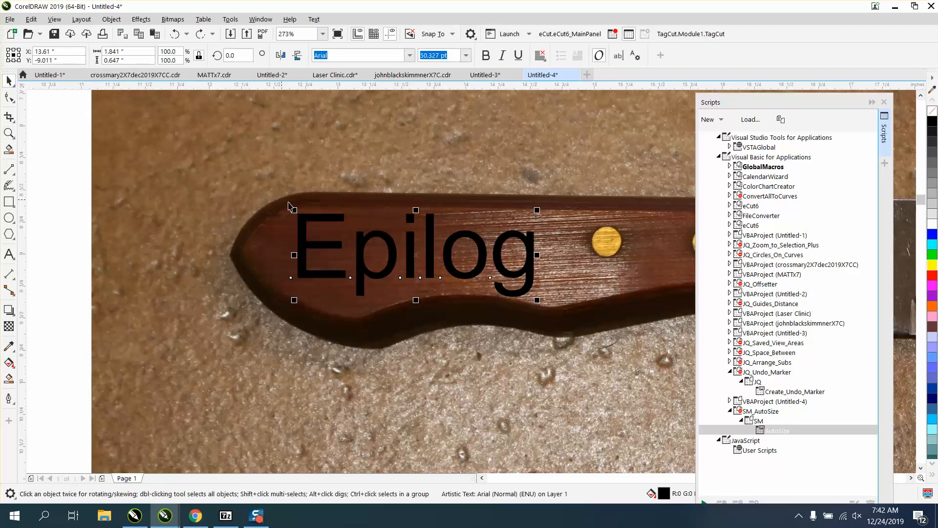
{"action": "mouse_move", "coordinate": [334, 215]}
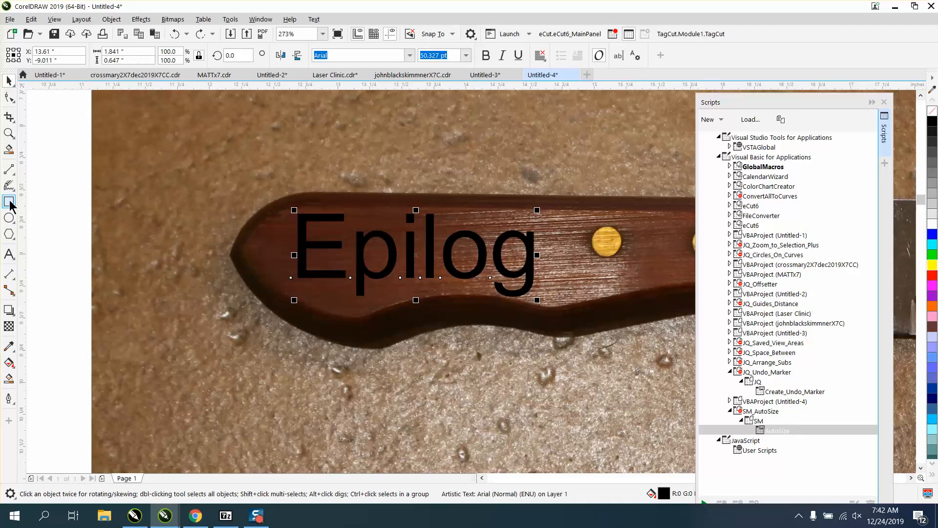
- Choose the Rectangle tool to enclose the Epilog text
{"action": "left_click", "coordinate": [10, 218]}
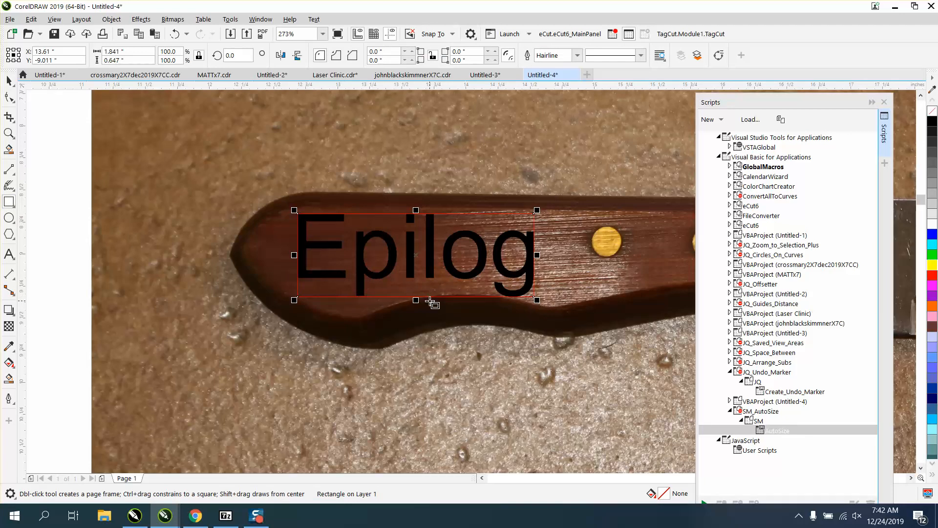
{"action": "mouse_move", "coordinate": [315, 245]}
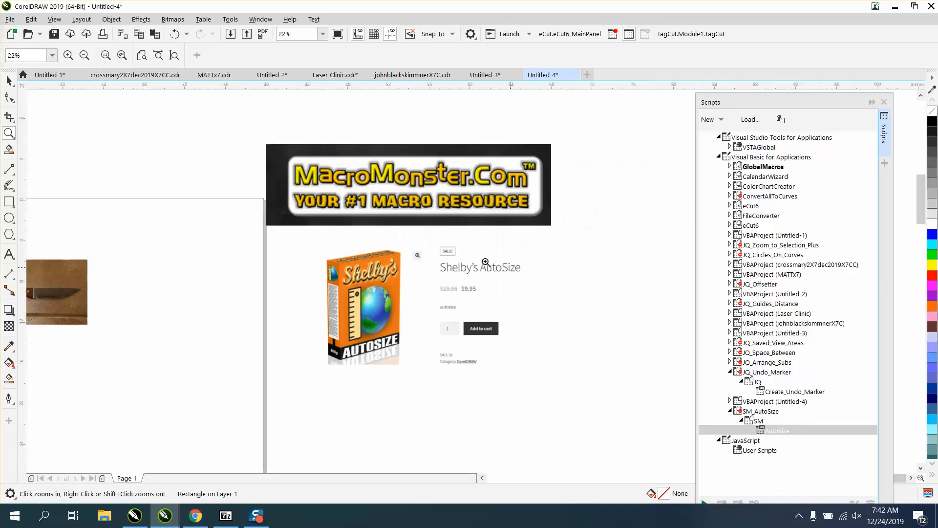
{"action": "mouse_move", "coordinate": [275, 221]}
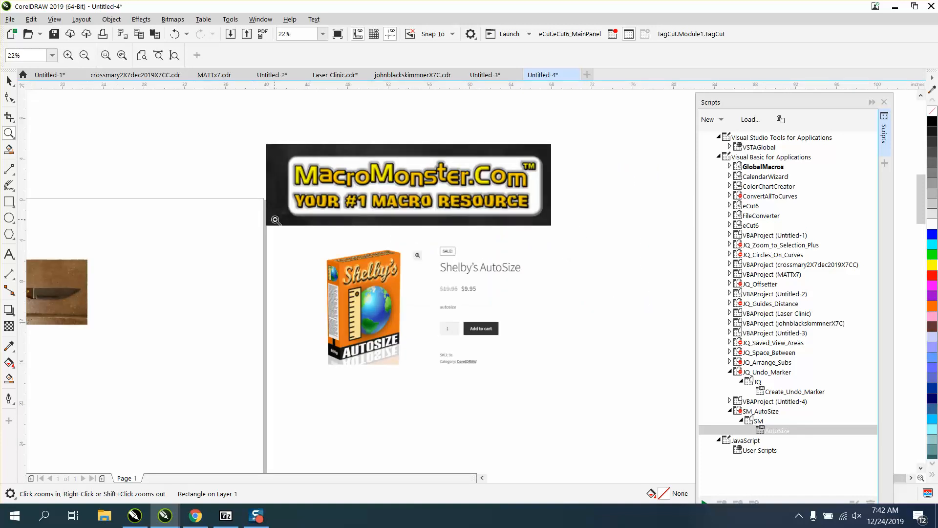
- Zoom to show the whole knife photo with Epilog on its handle
{"action": "left_click", "coordinate": [83, 55]}
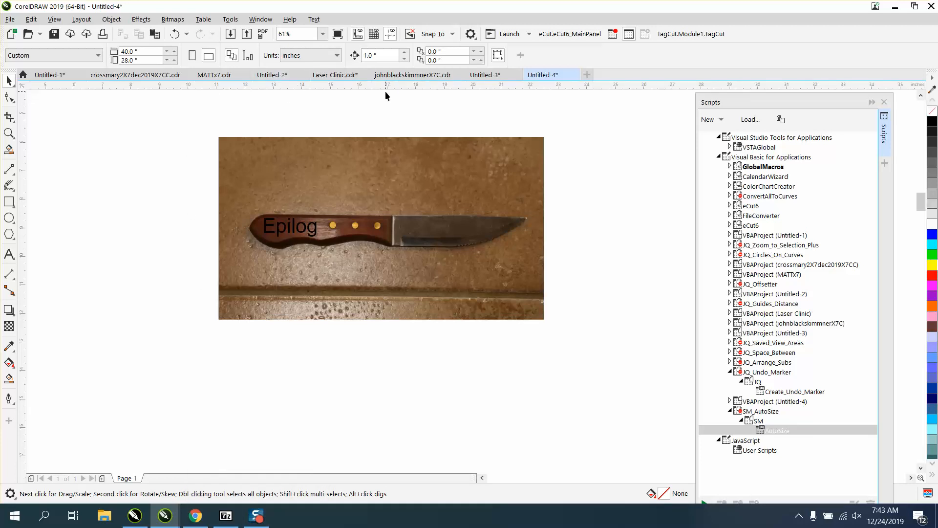
{"action": "mouse_move", "coordinate": [387, 247]}
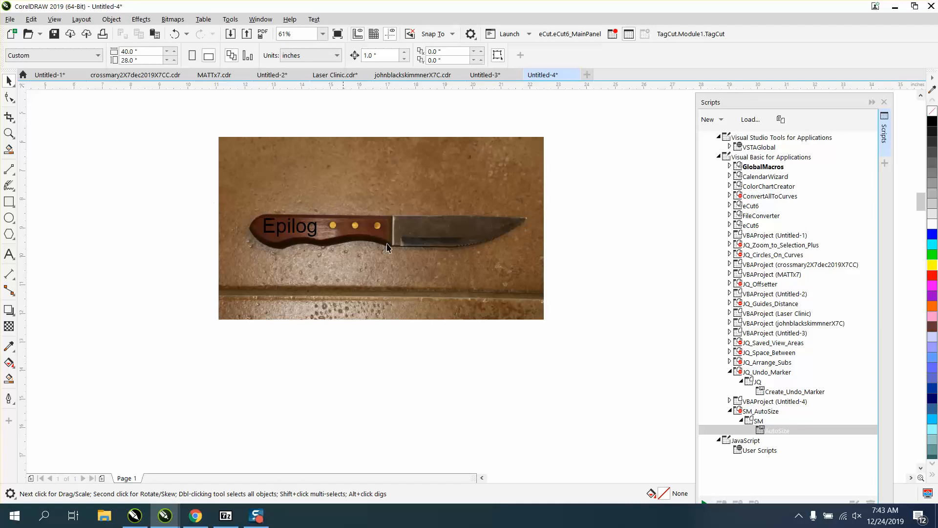